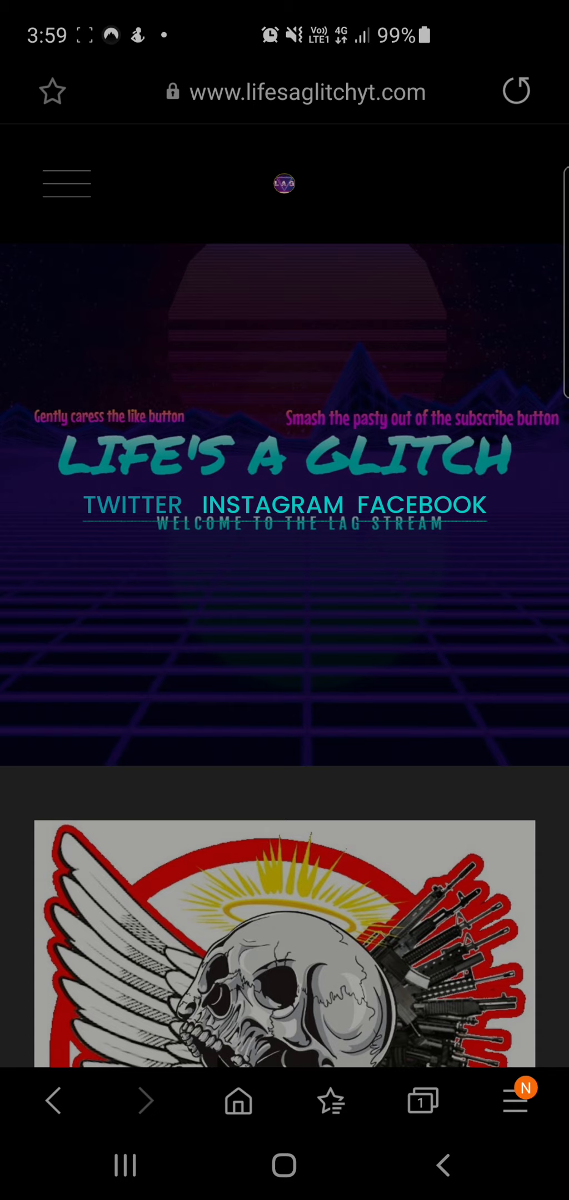
scroll("down", 3)
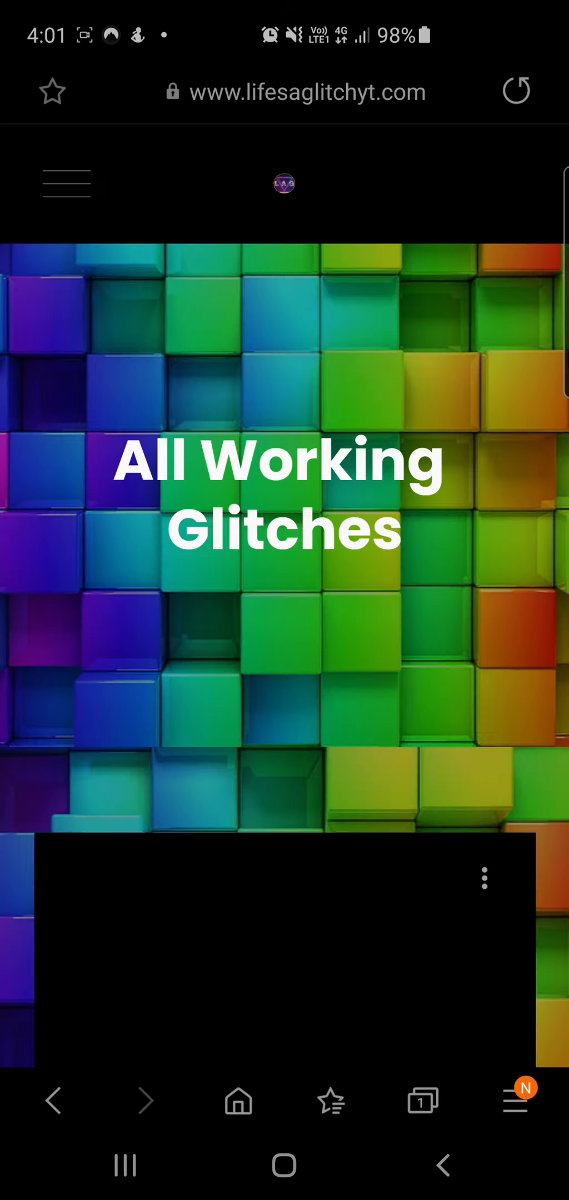
scroll("down", 3)
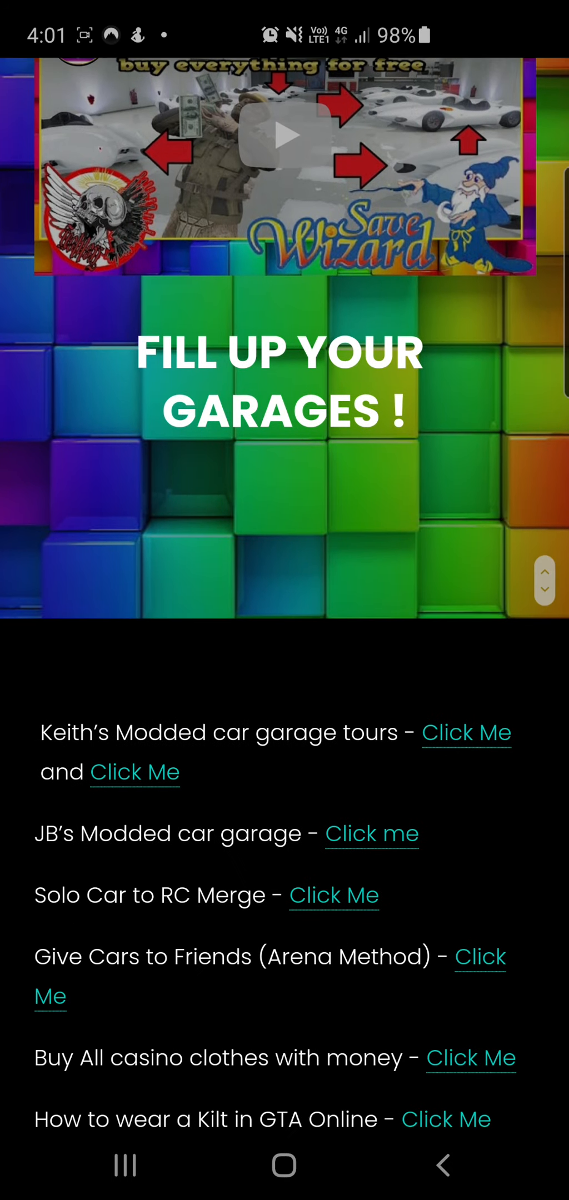
scroll("down", 3)
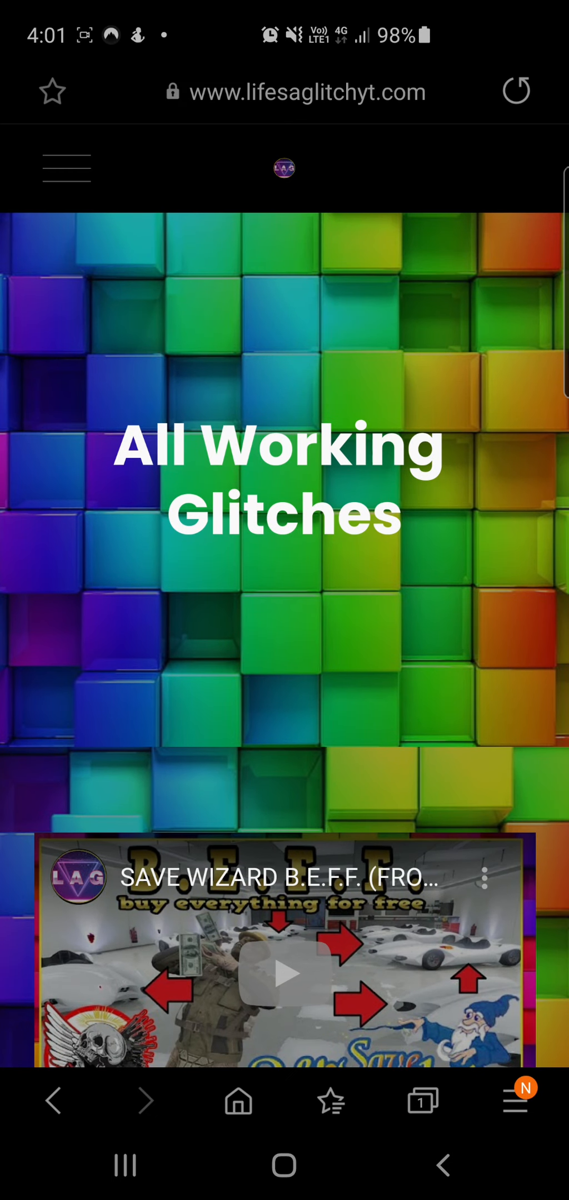
scroll("down", 3)
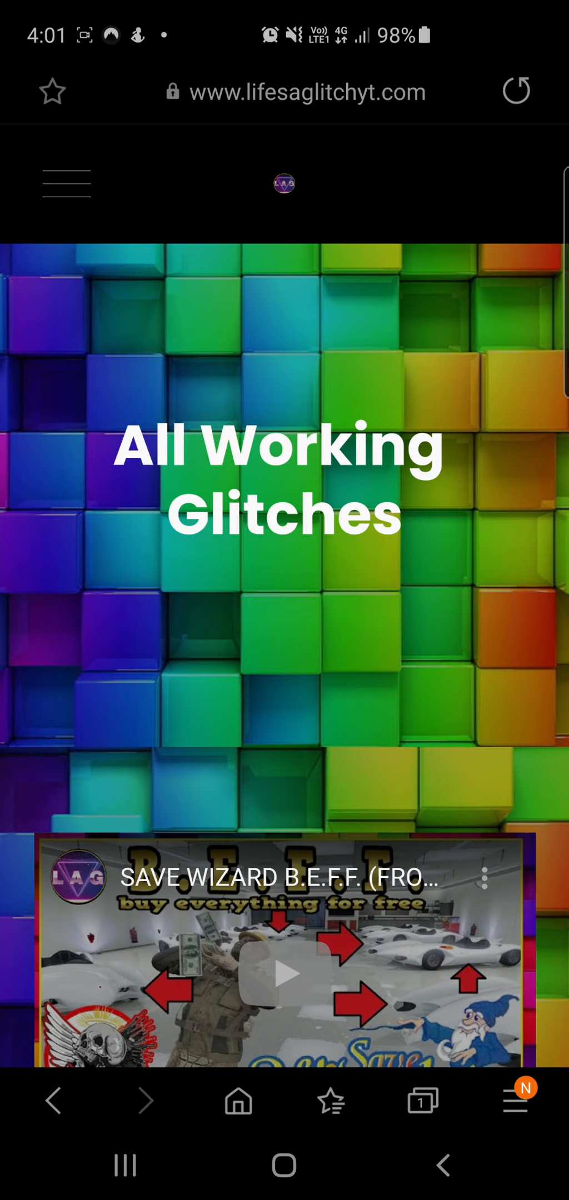